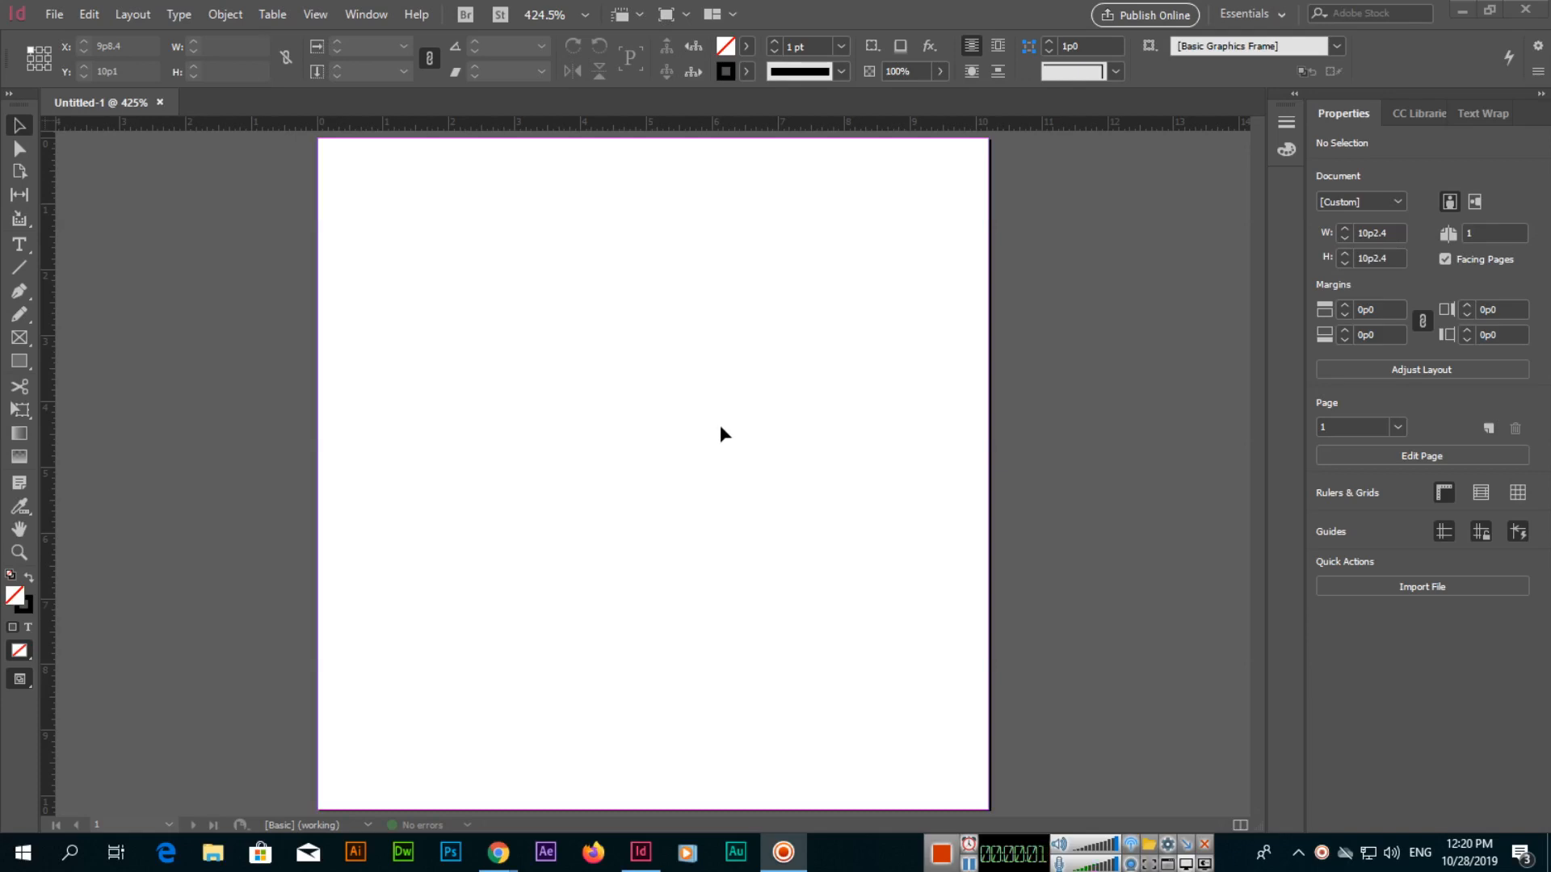
Step: Choose the Type Tool from the Tools panel flyout
left_click(19, 244)
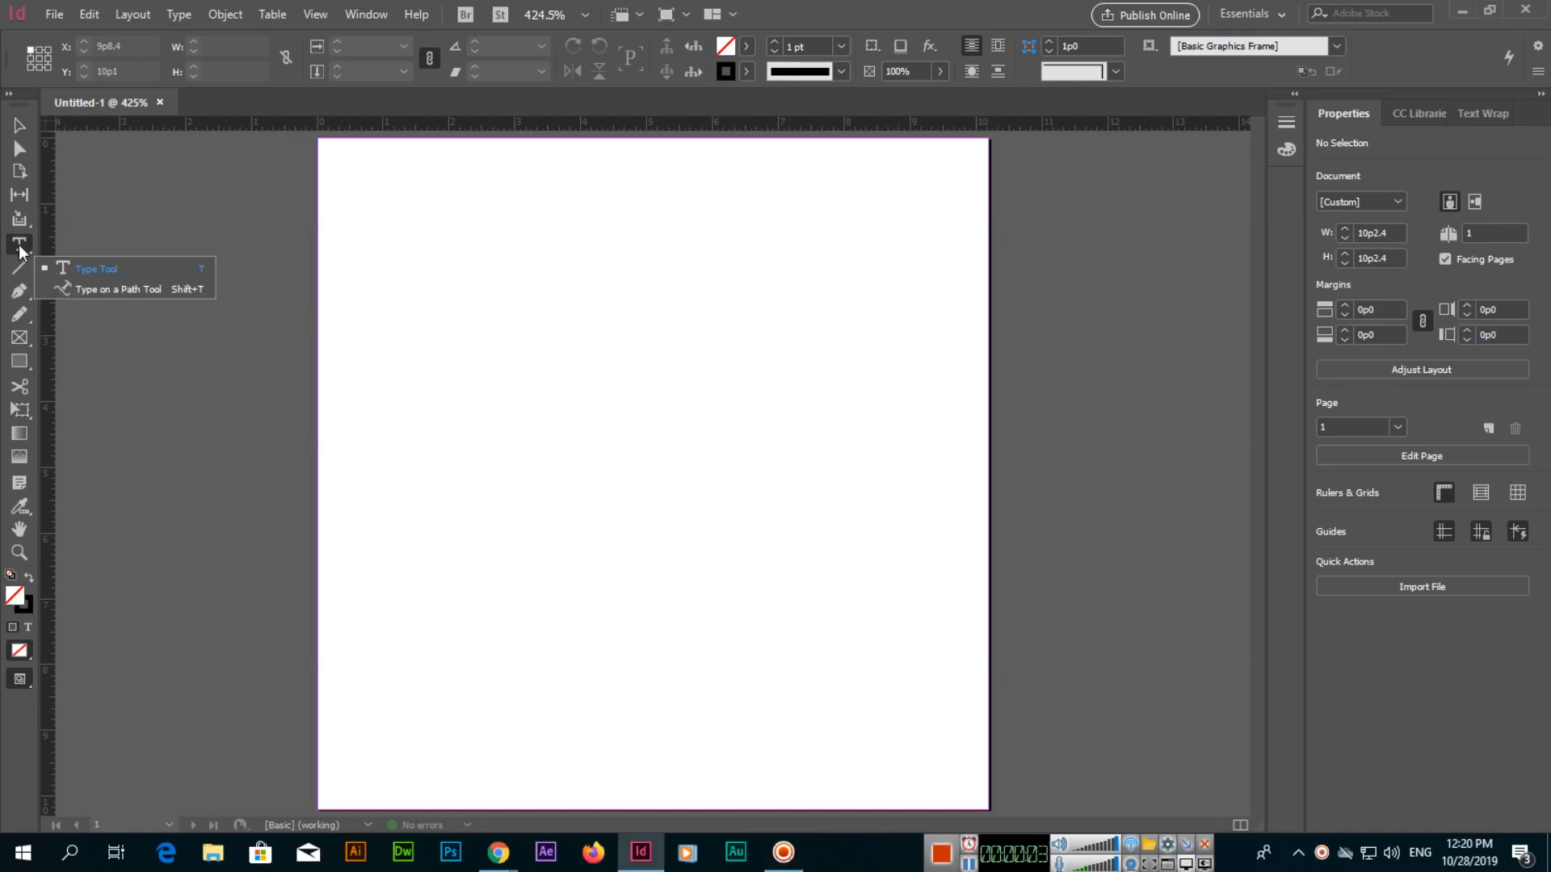
left_click(18, 244)
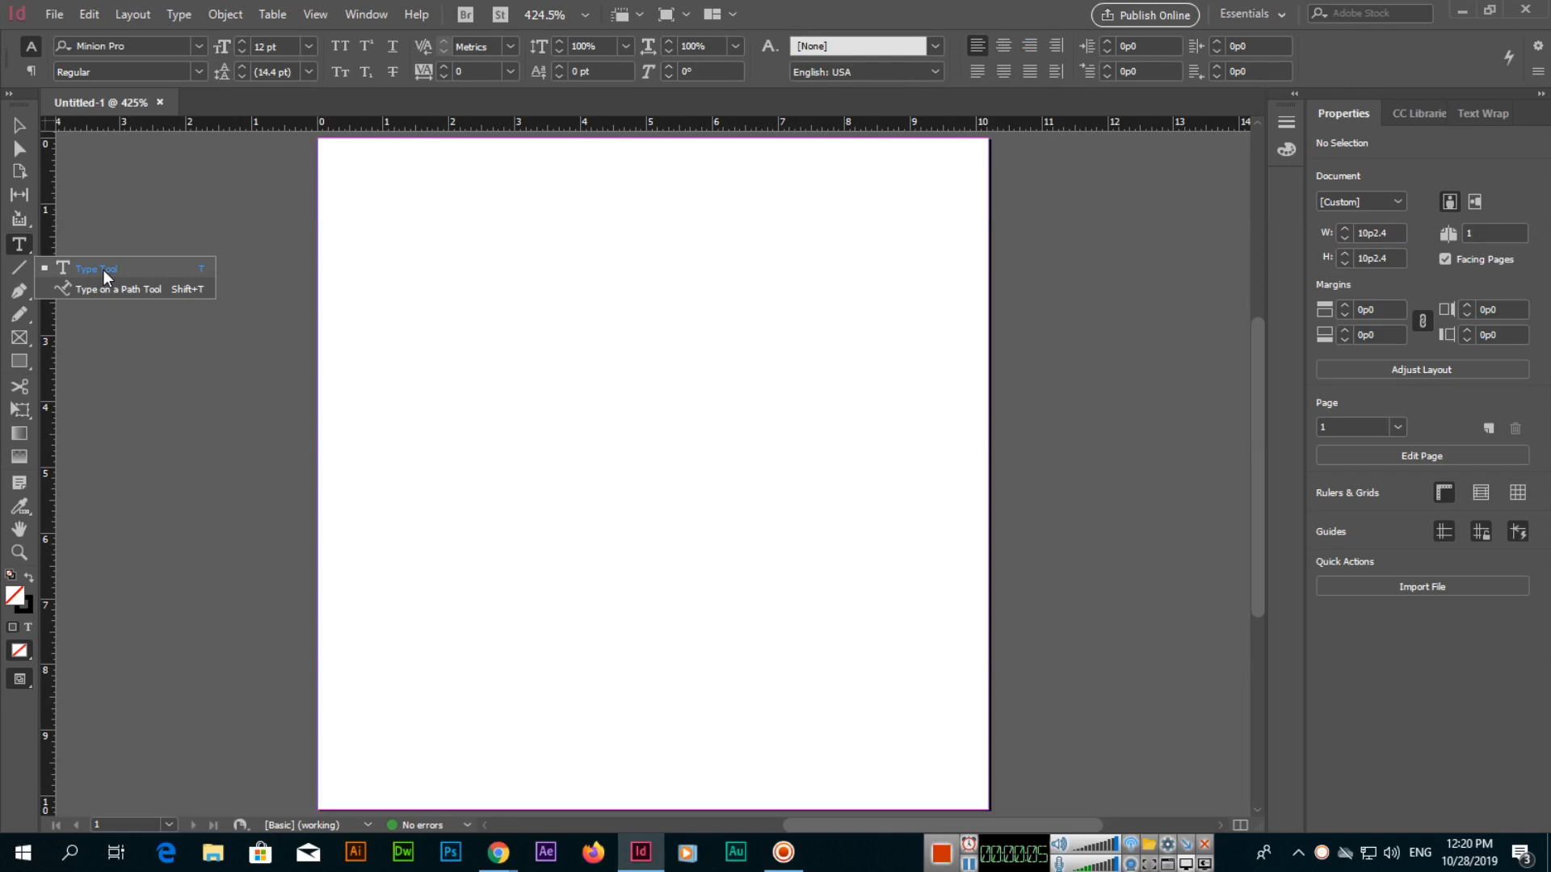
mouse_move(146, 290)
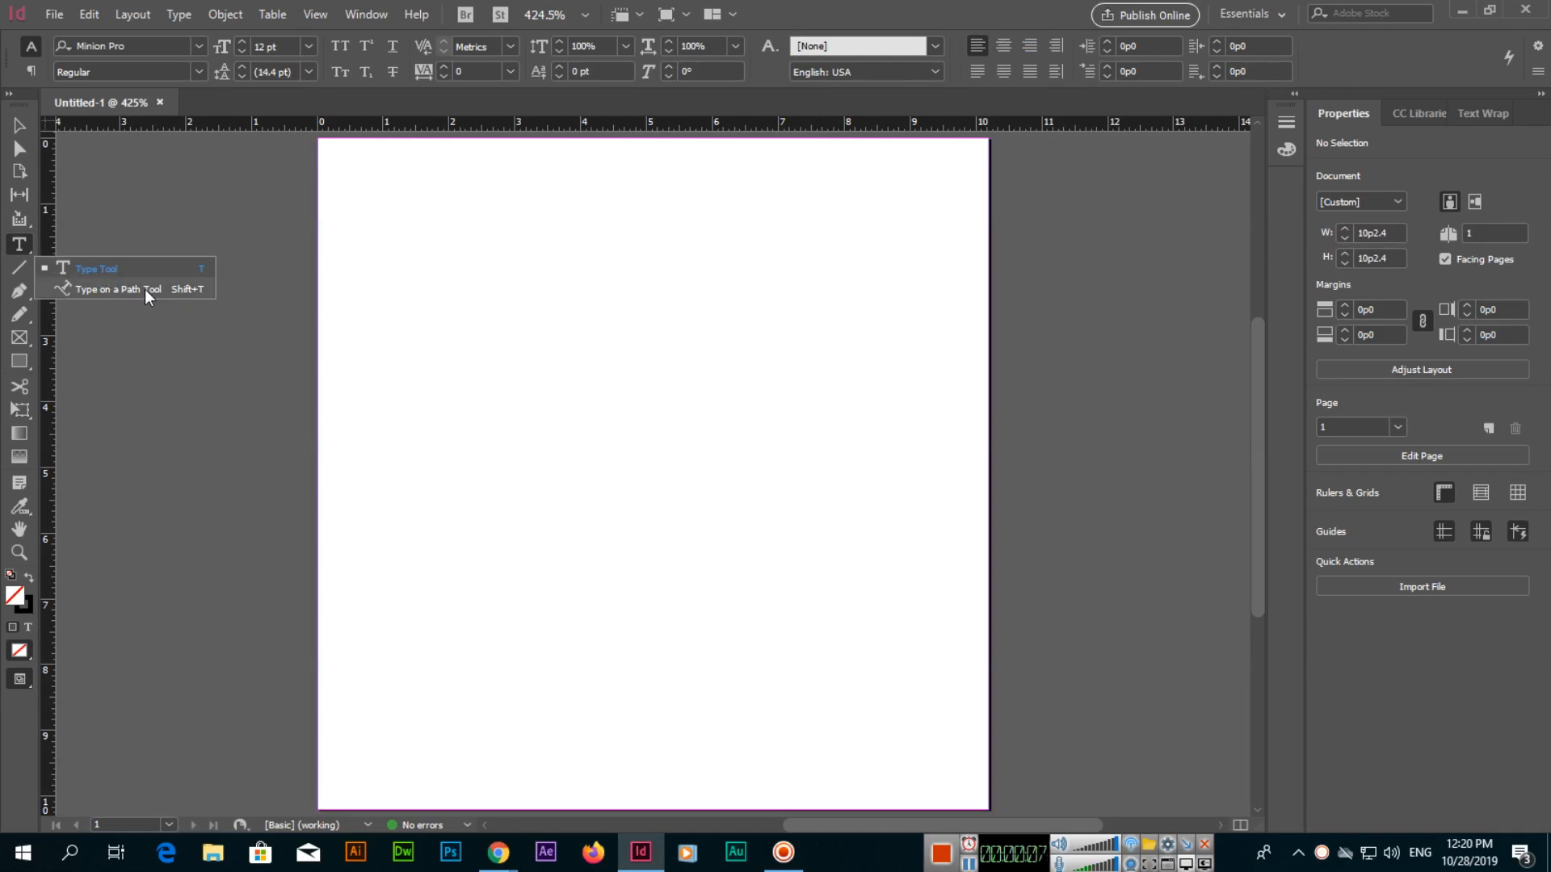
mouse_move(145, 275)
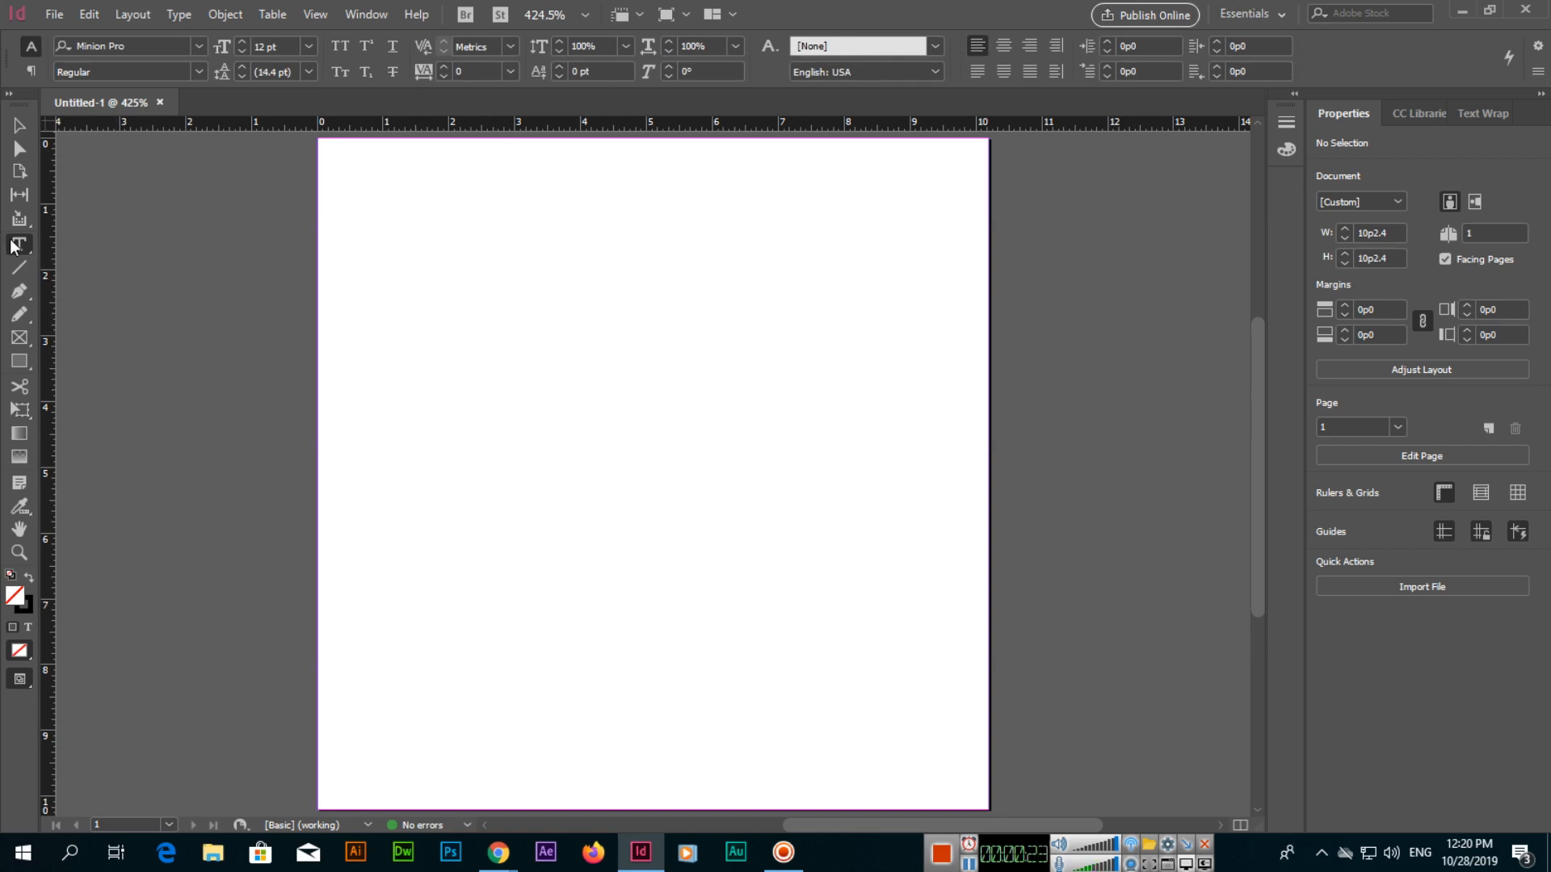
left_click(18, 244)
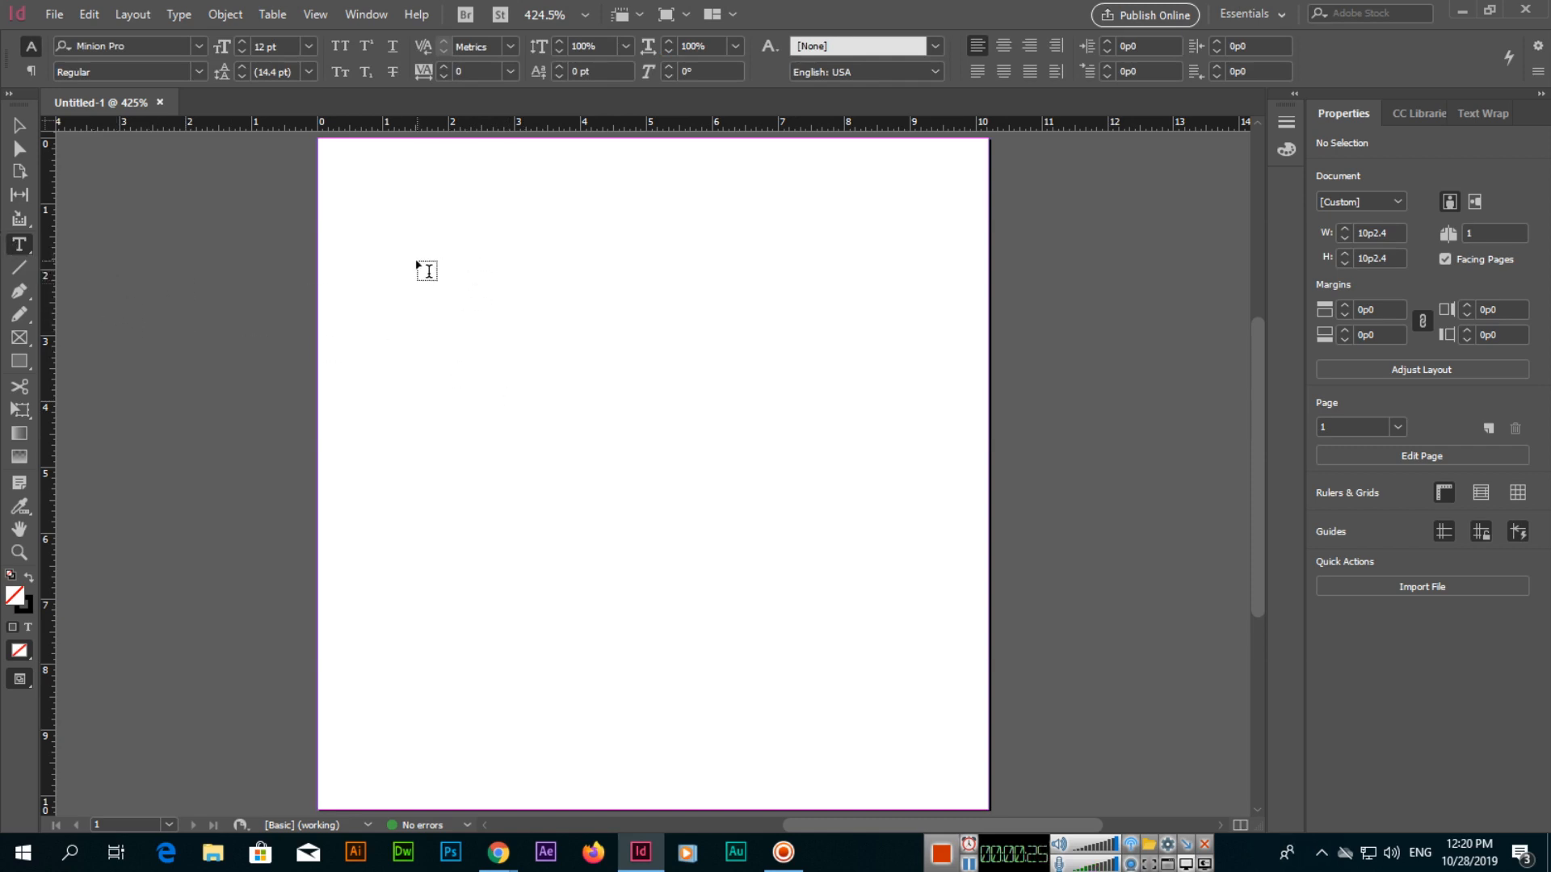
left_click_drag(395, 268, 657, 336)
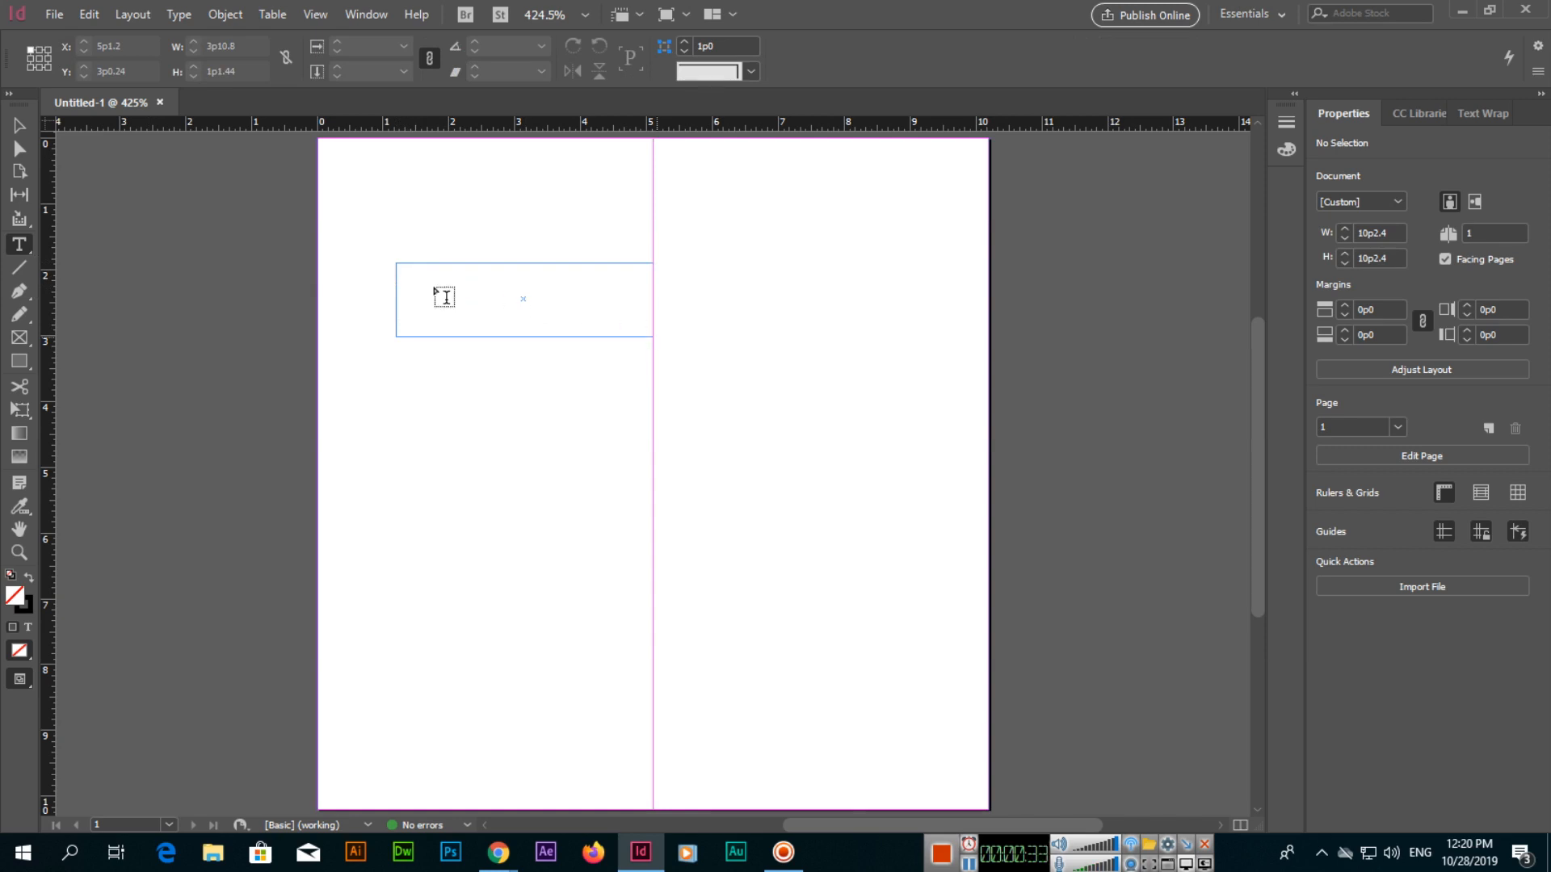
left_click(445, 296)
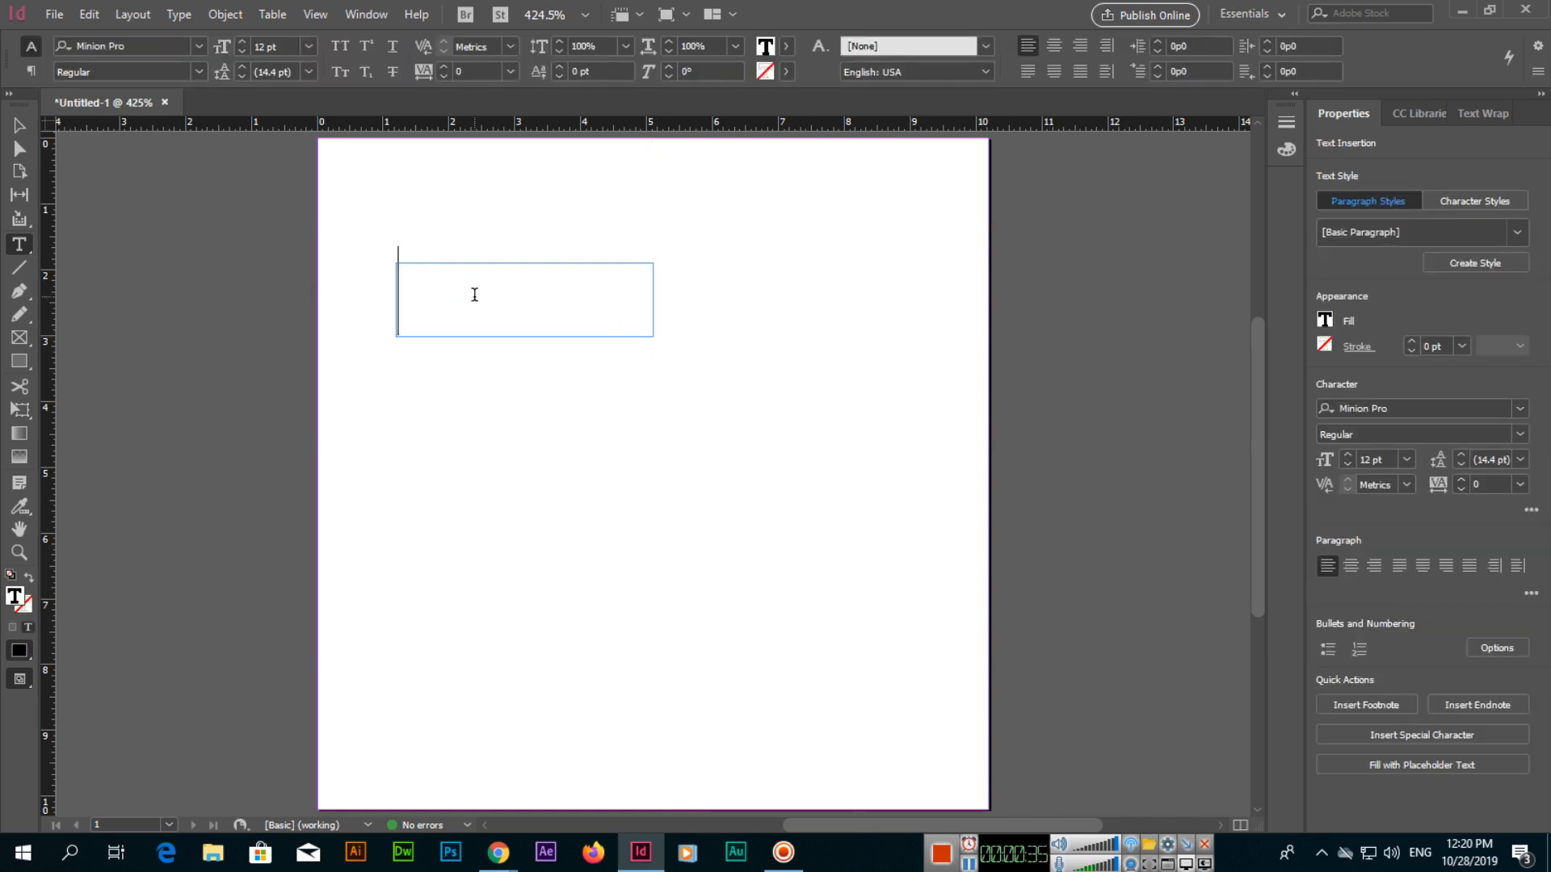
mouse_move(651, 105)
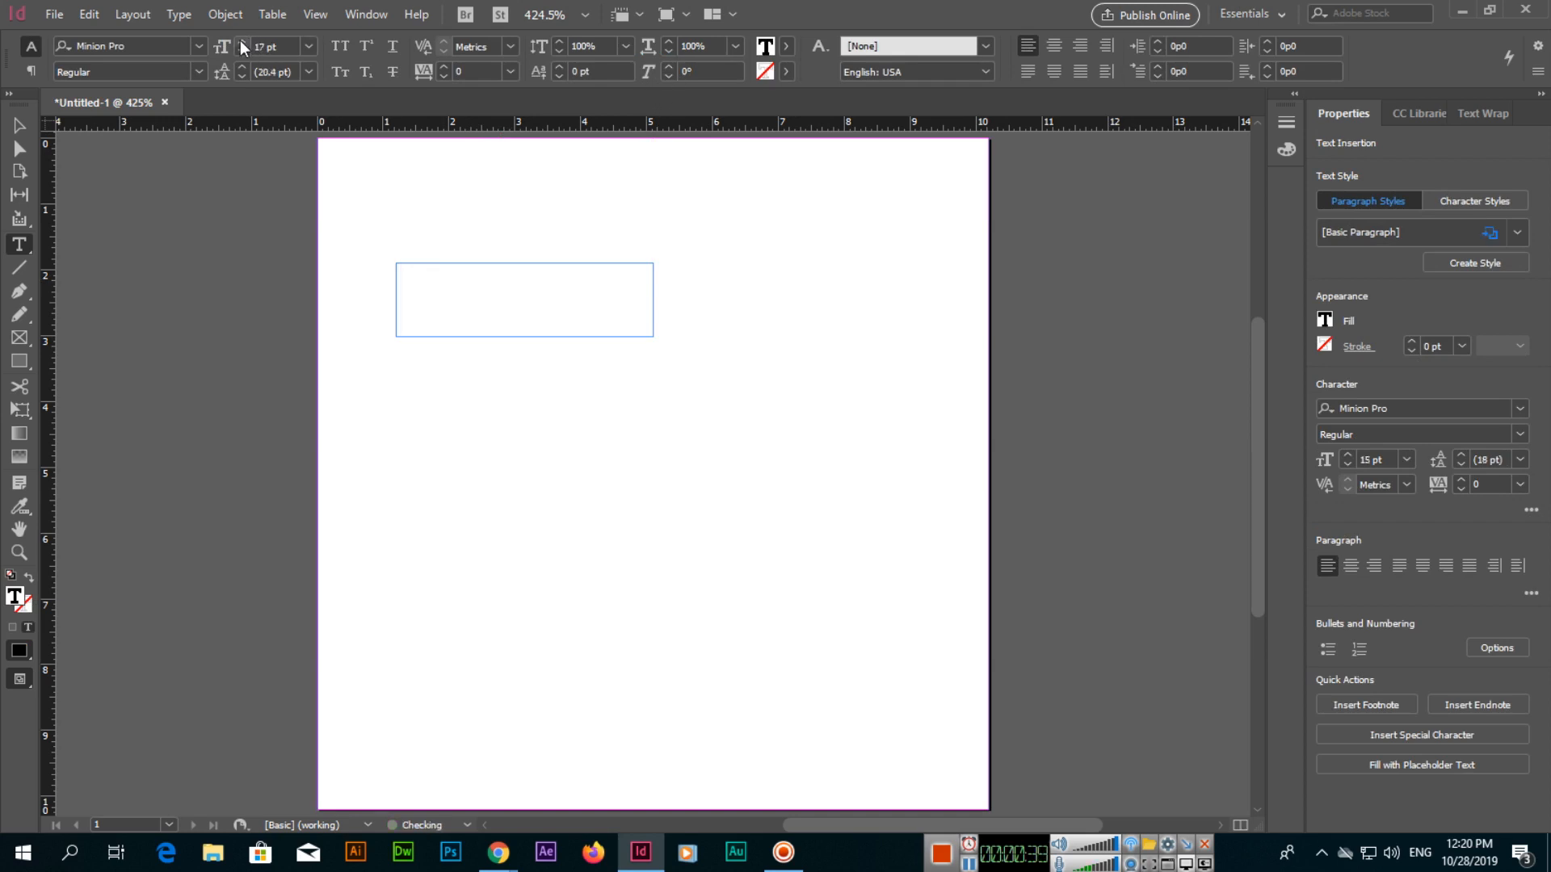
left_click(243, 41)
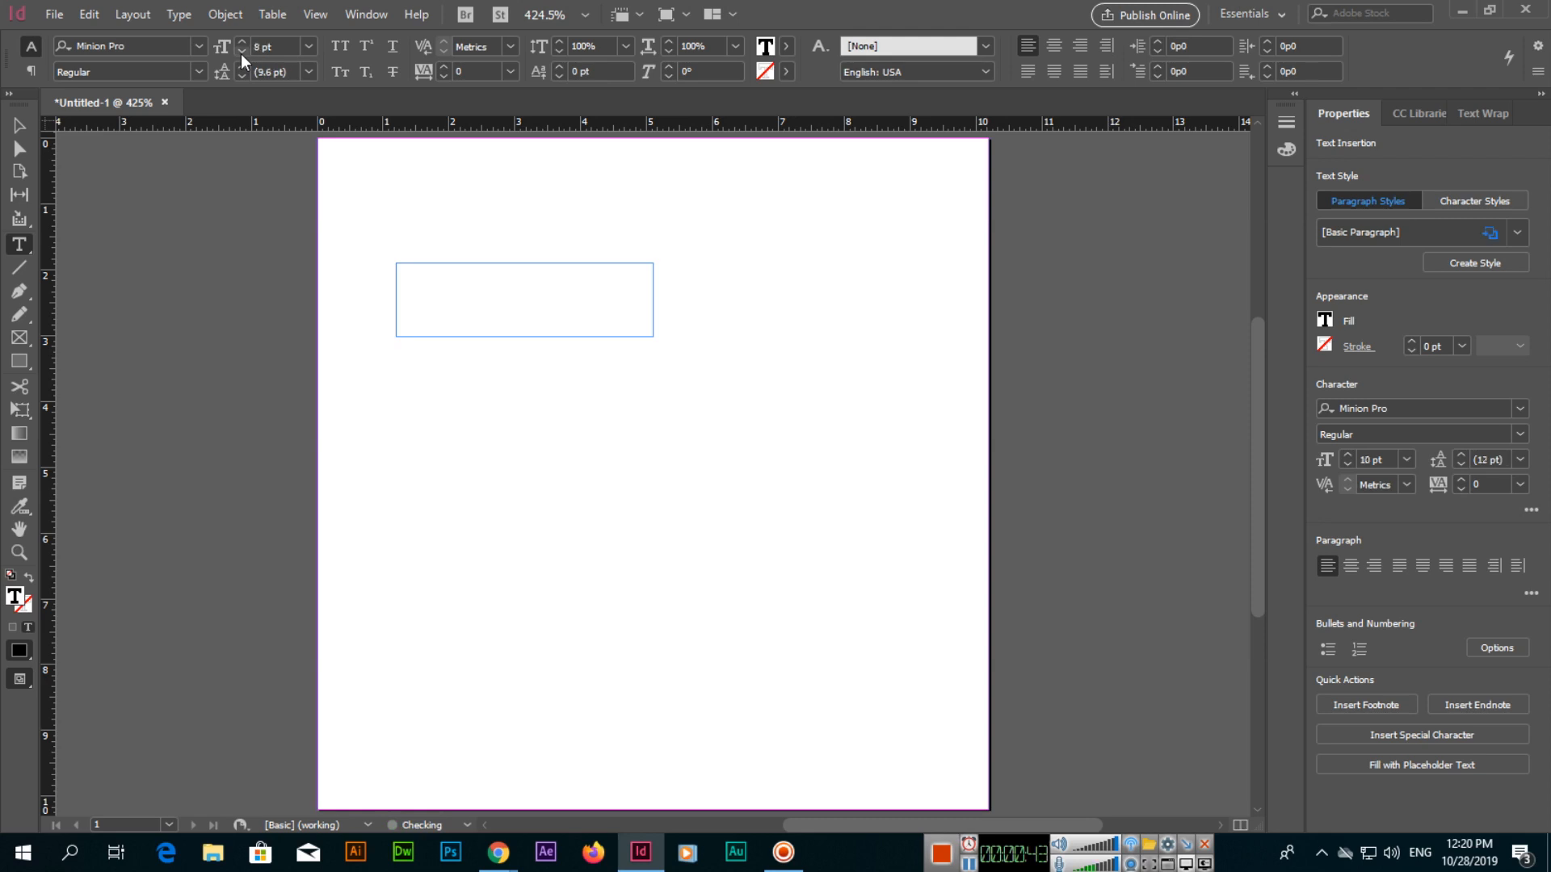
left_click(242, 50)
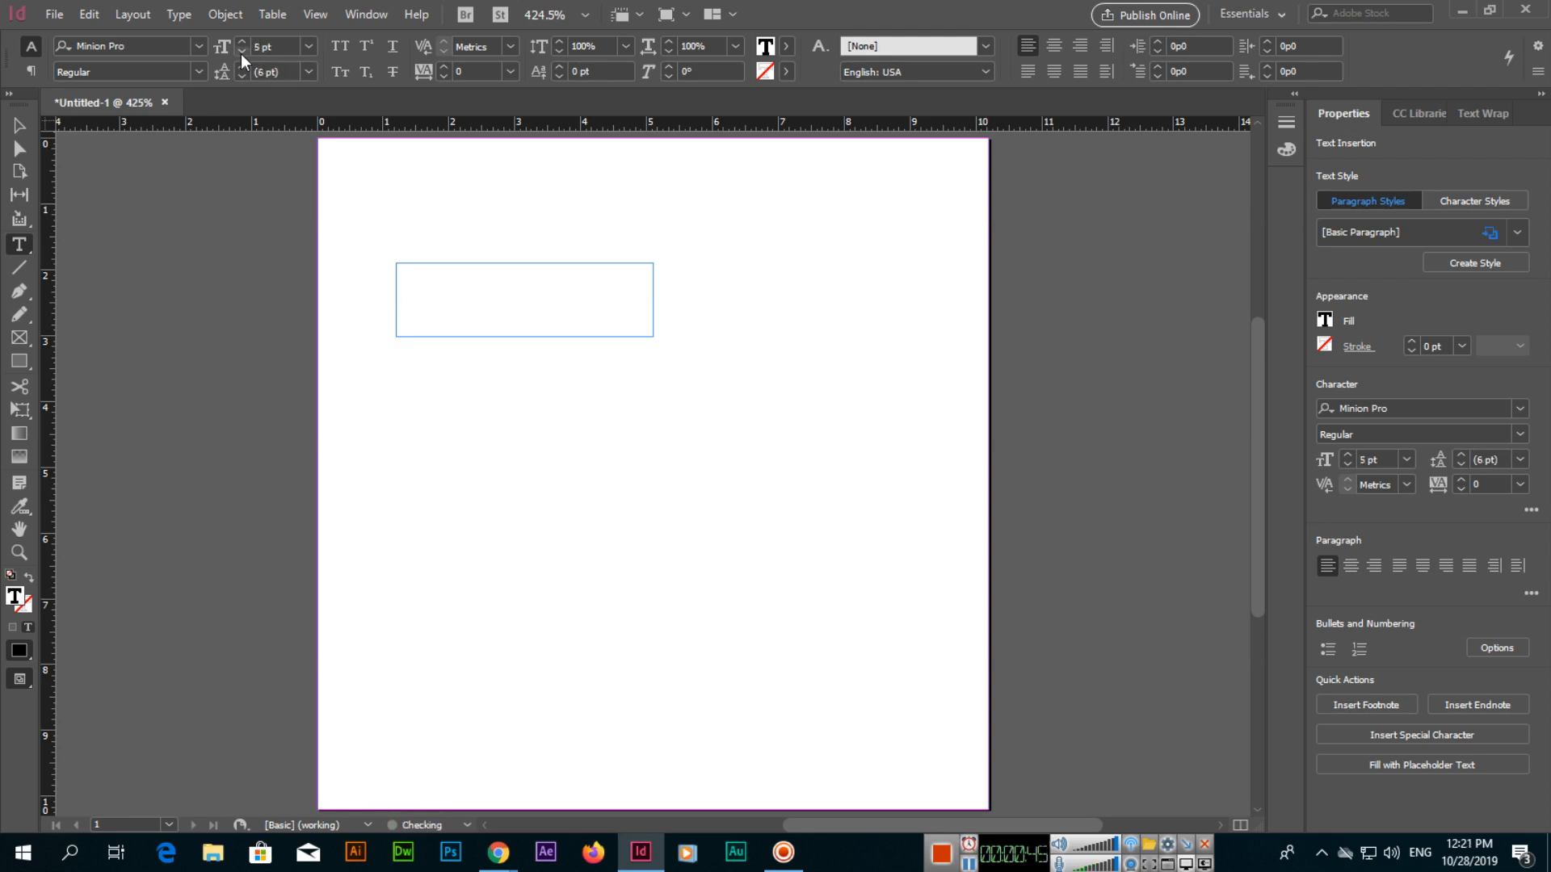
type("UMAIR BUTT")
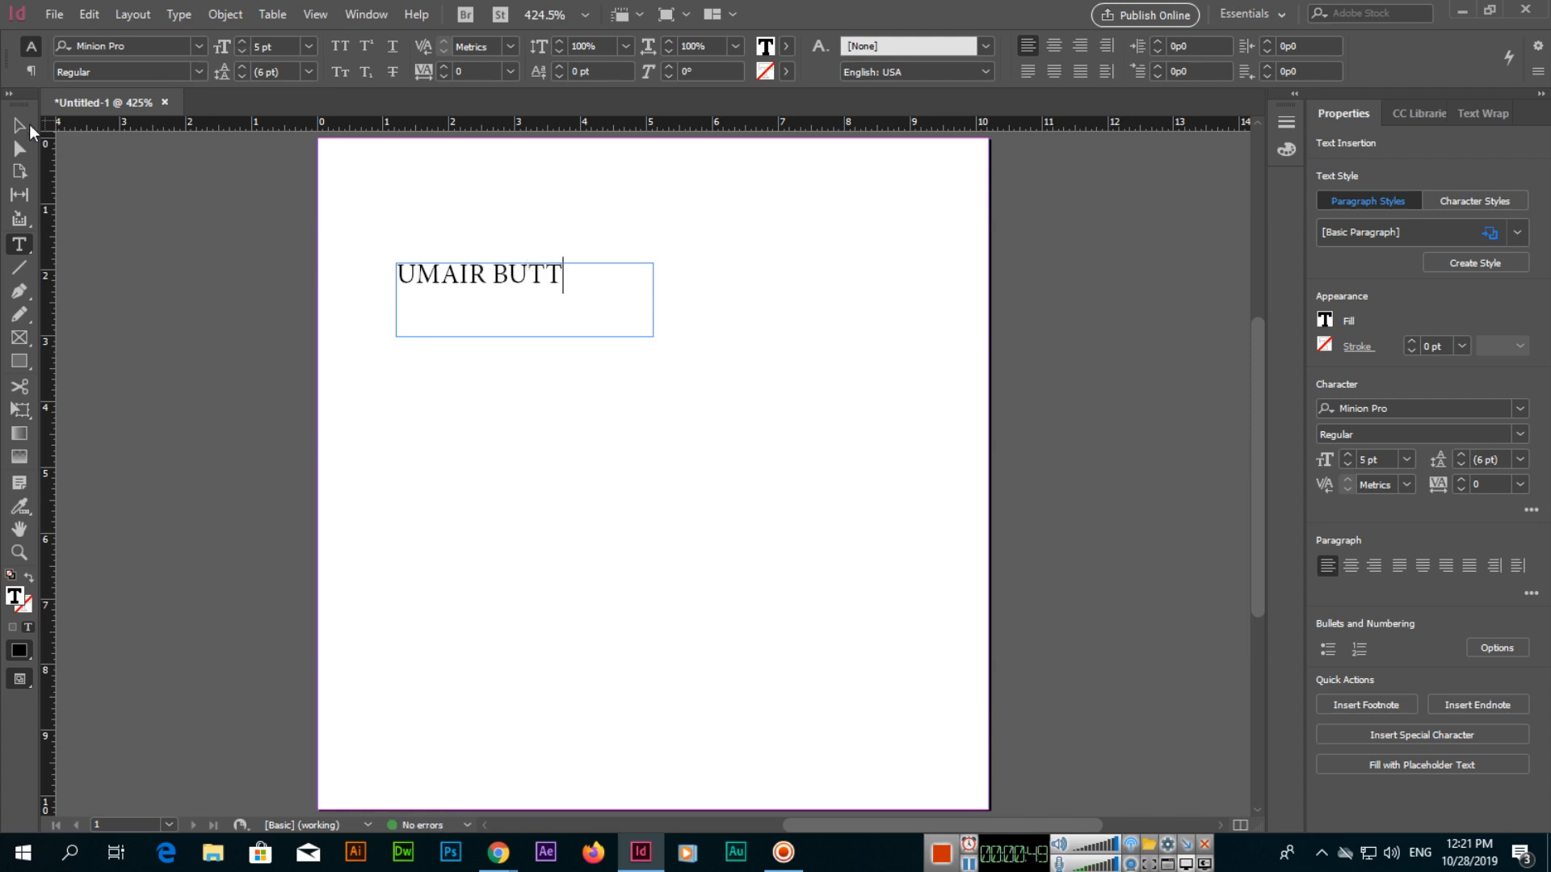
mouse_move(18, 126)
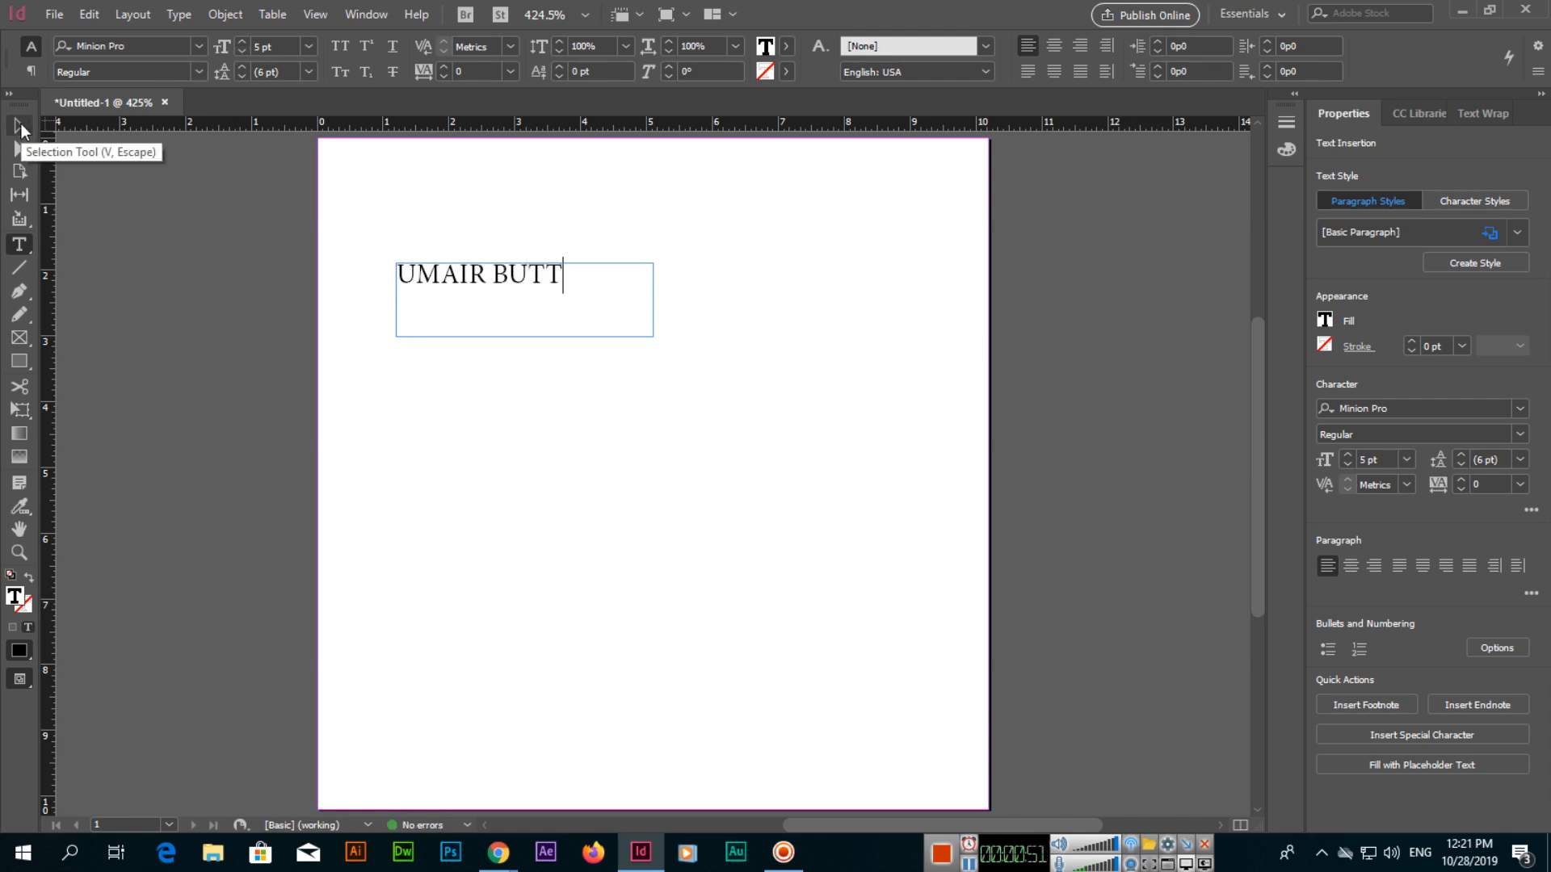
Step: Select the name frame and apply the Bauhaus 93 font
left_click(18, 127)
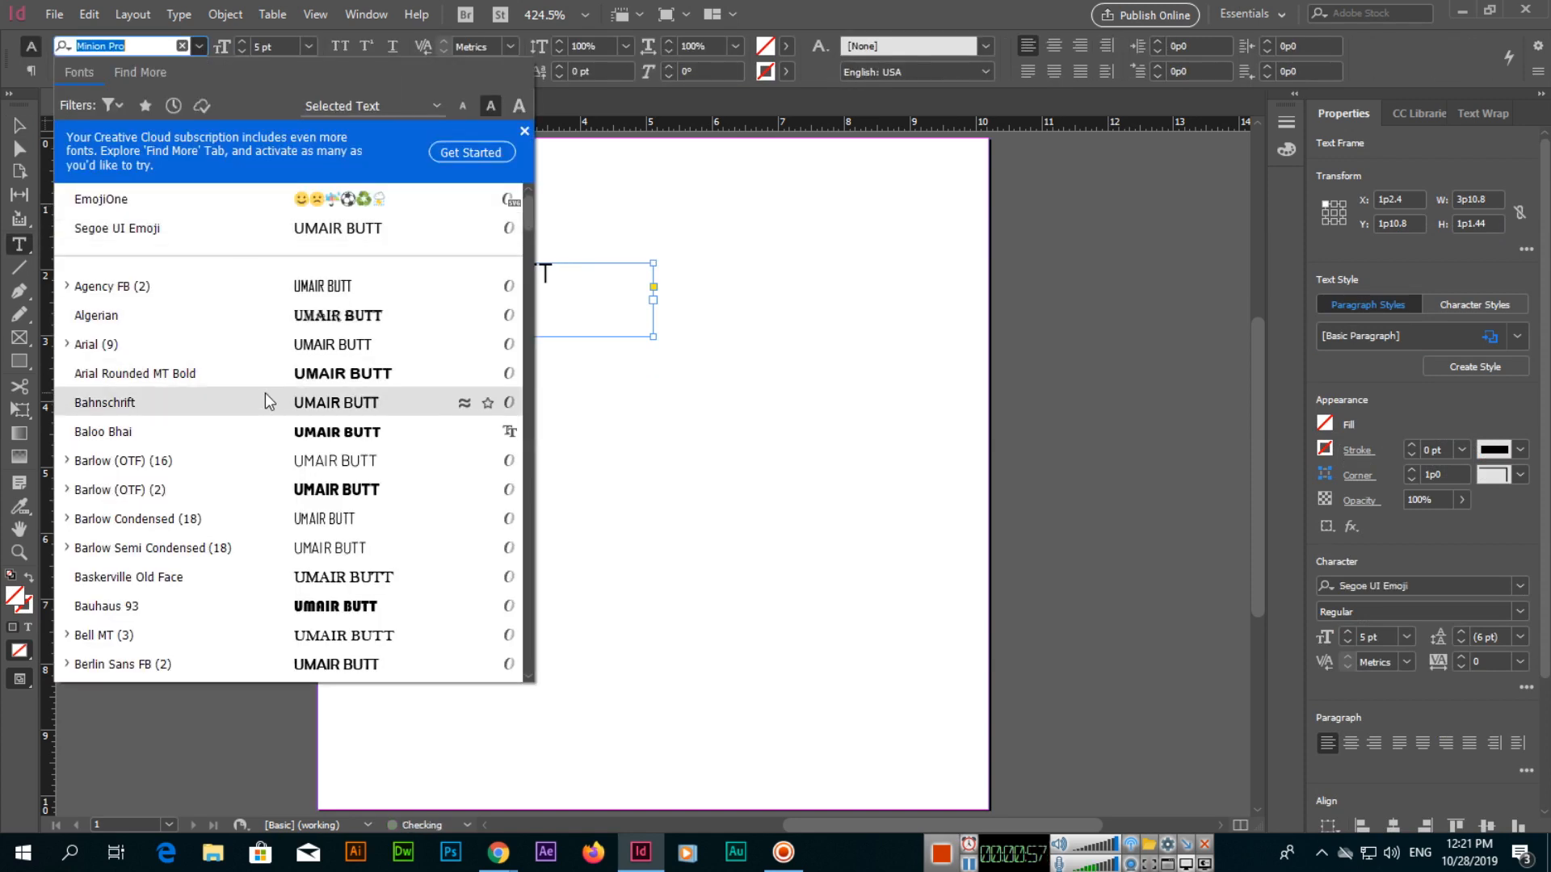
left_click(106, 605)
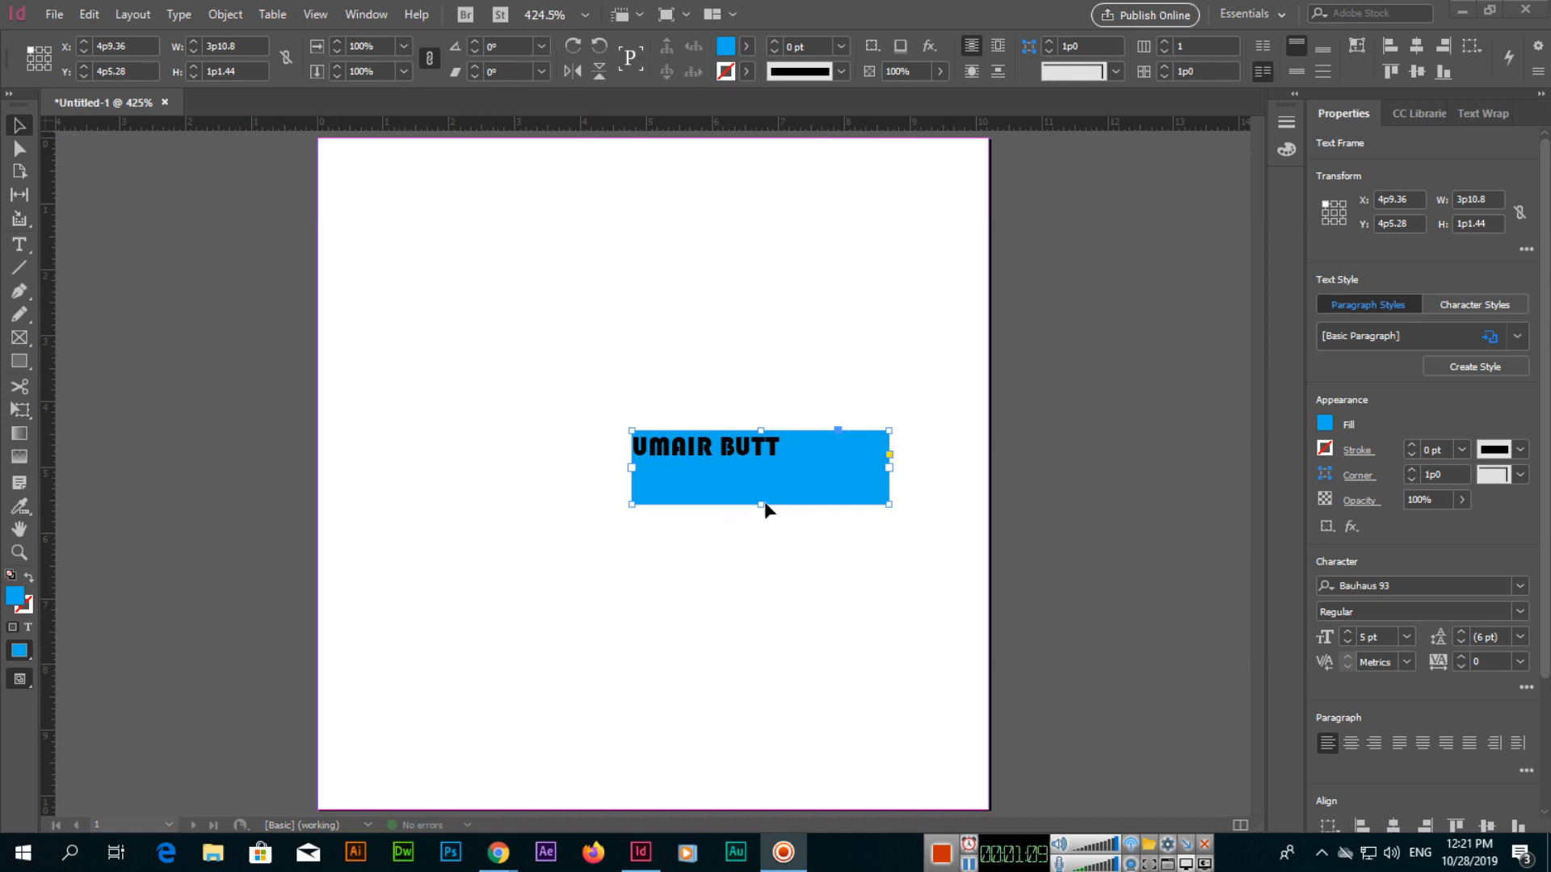
mouse_move(792, 503)
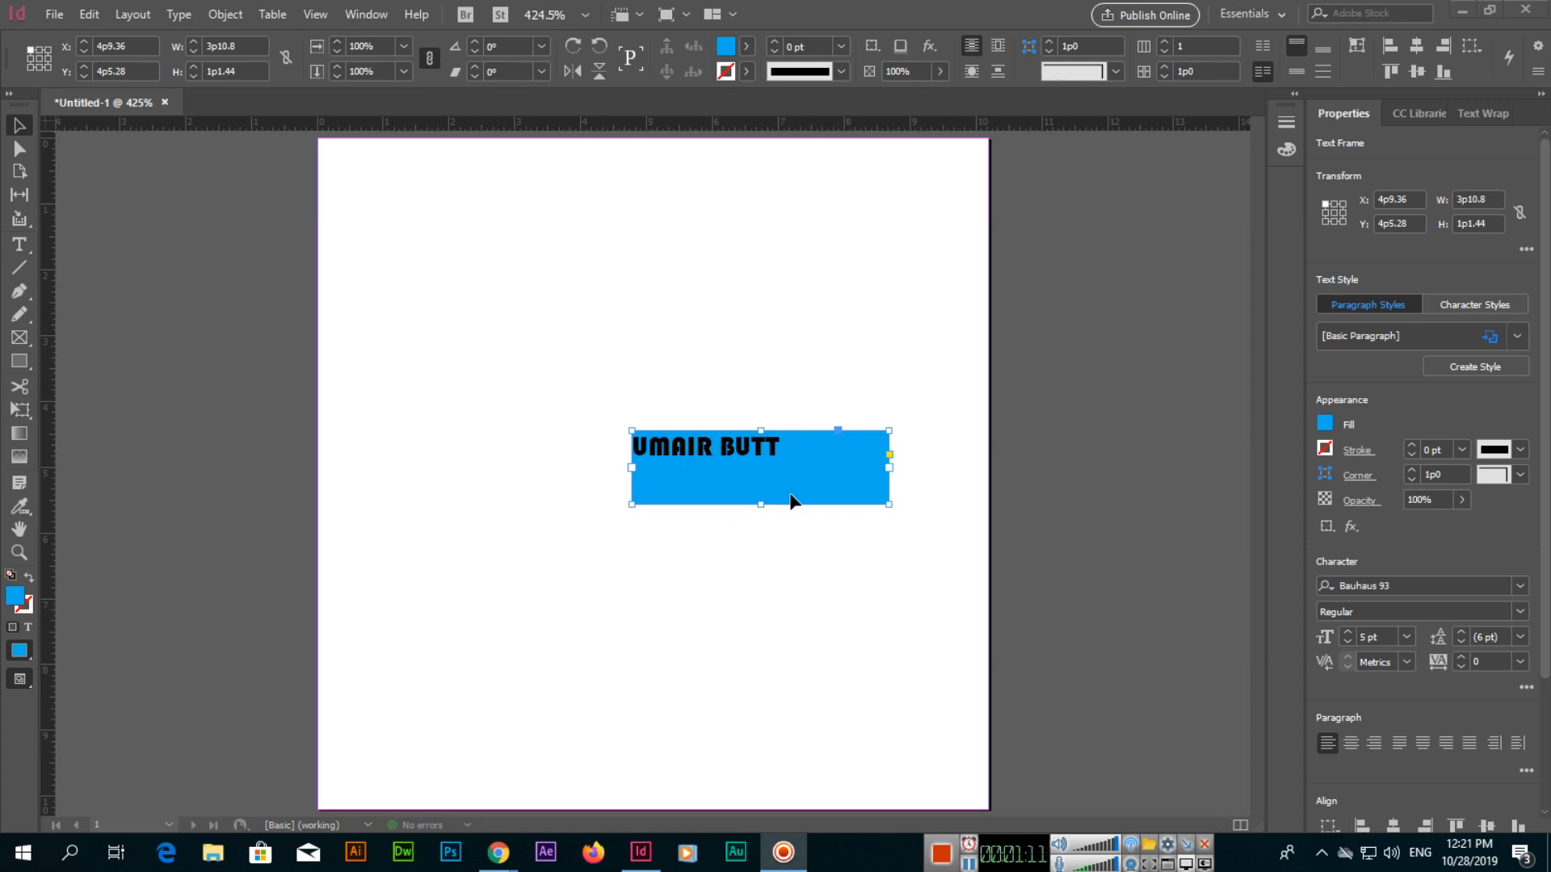
mouse_move(782, 519)
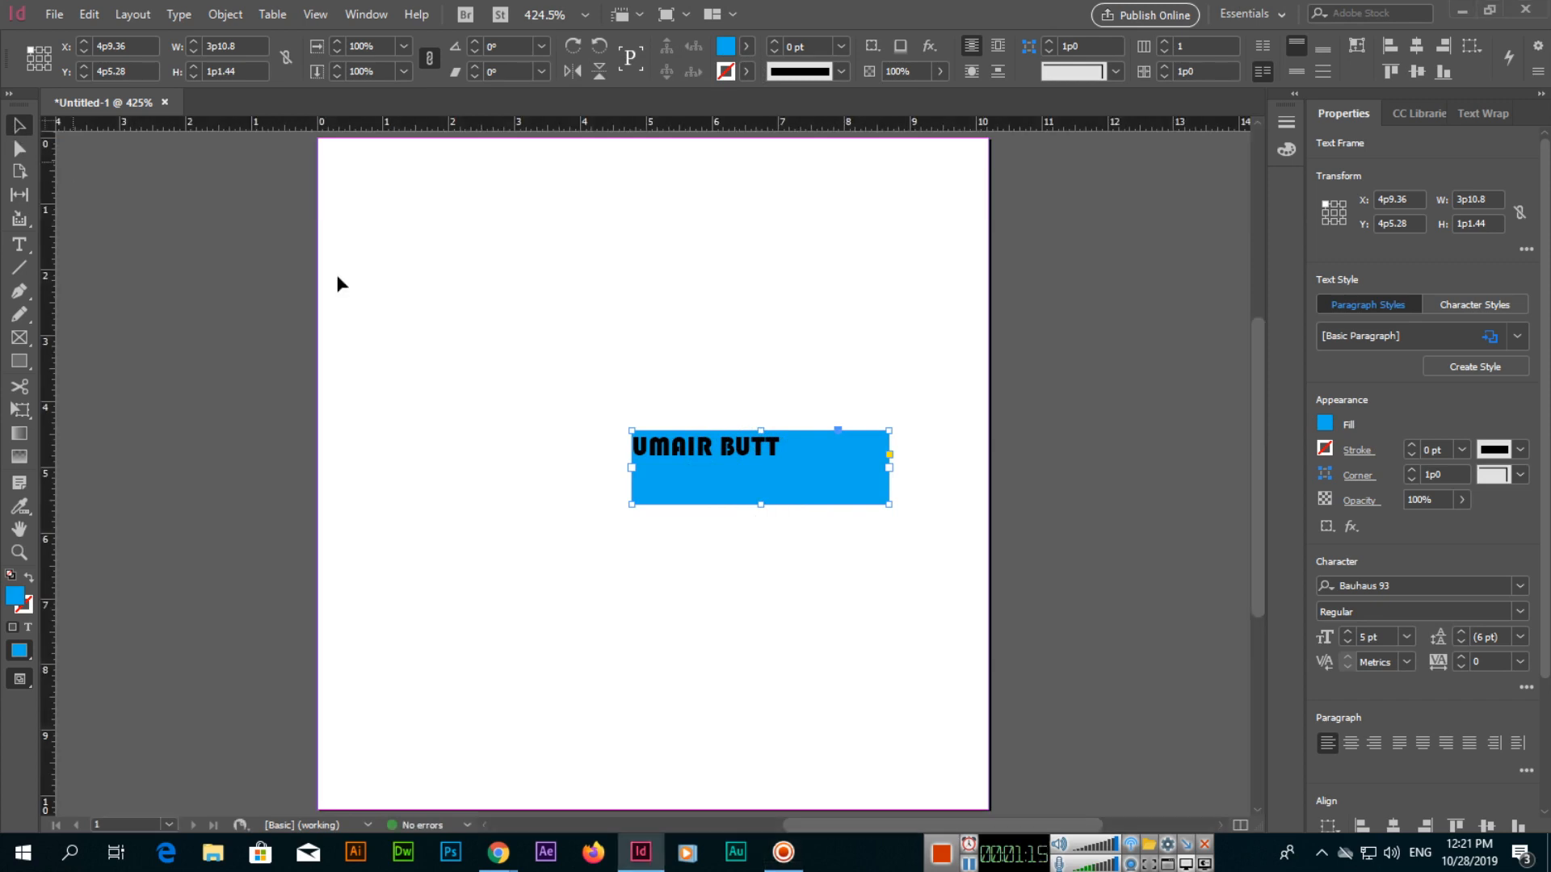
Step: Double-click into the UMAIR BUTT frame to edit its text
double_click(760, 446)
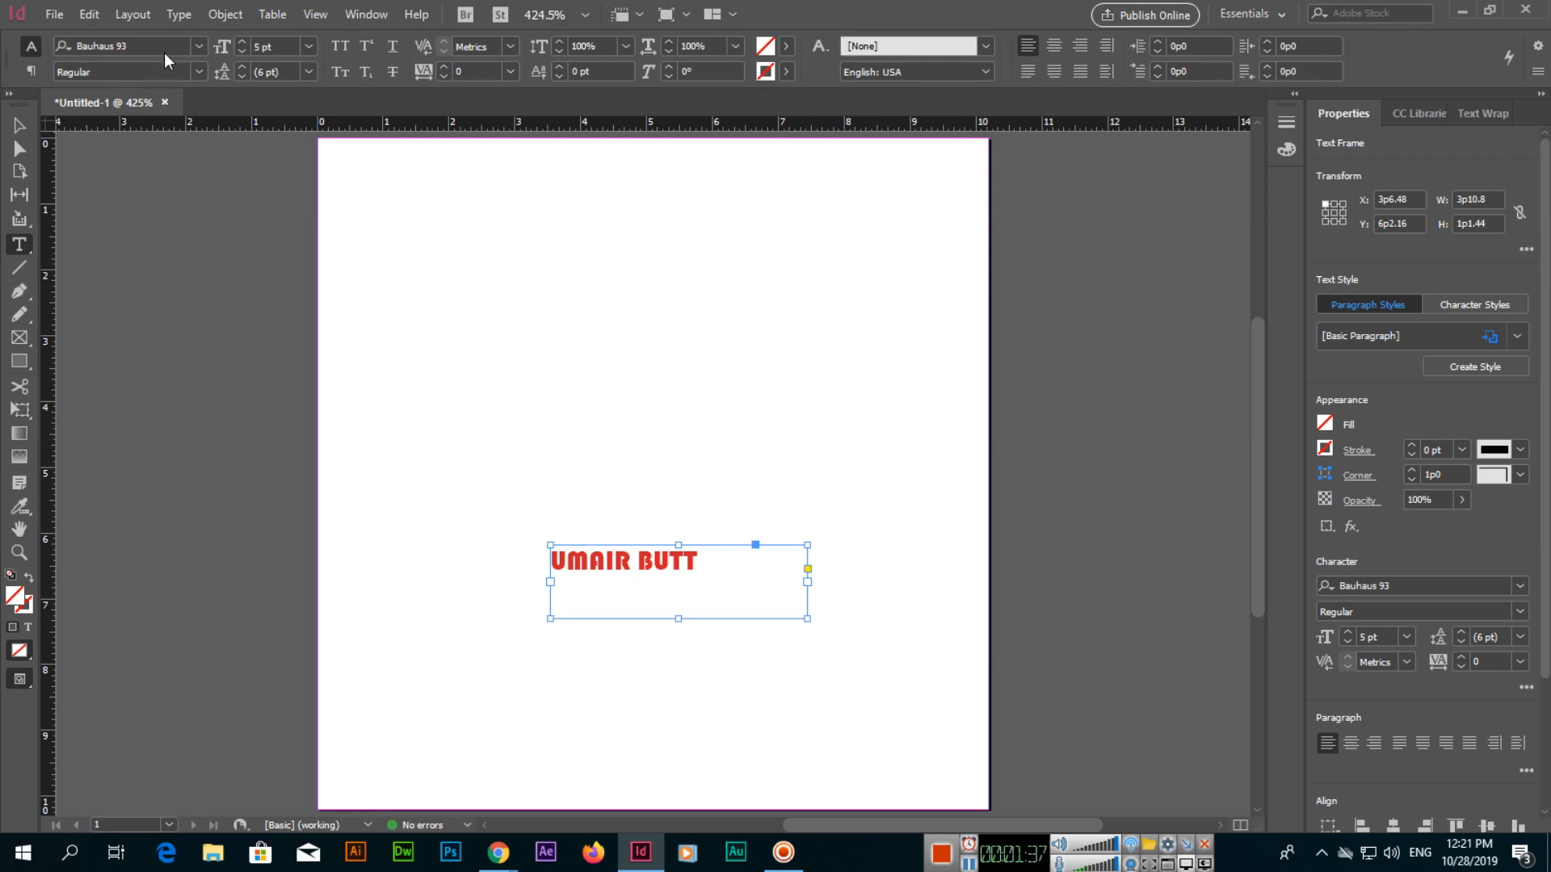
mouse_move(18, 244)
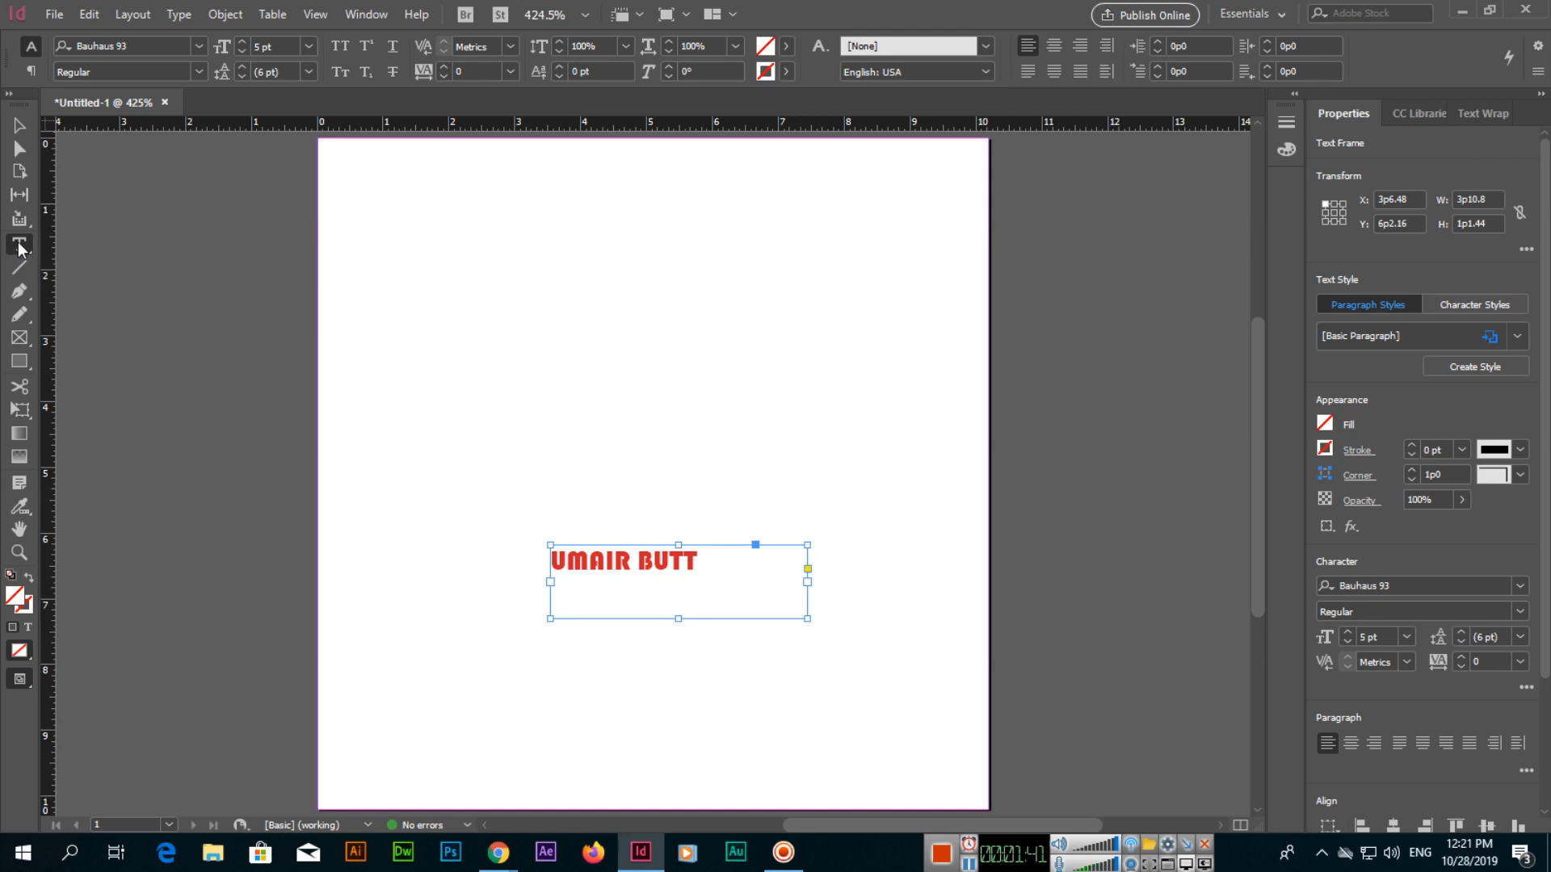
mouse_move(20, 344)
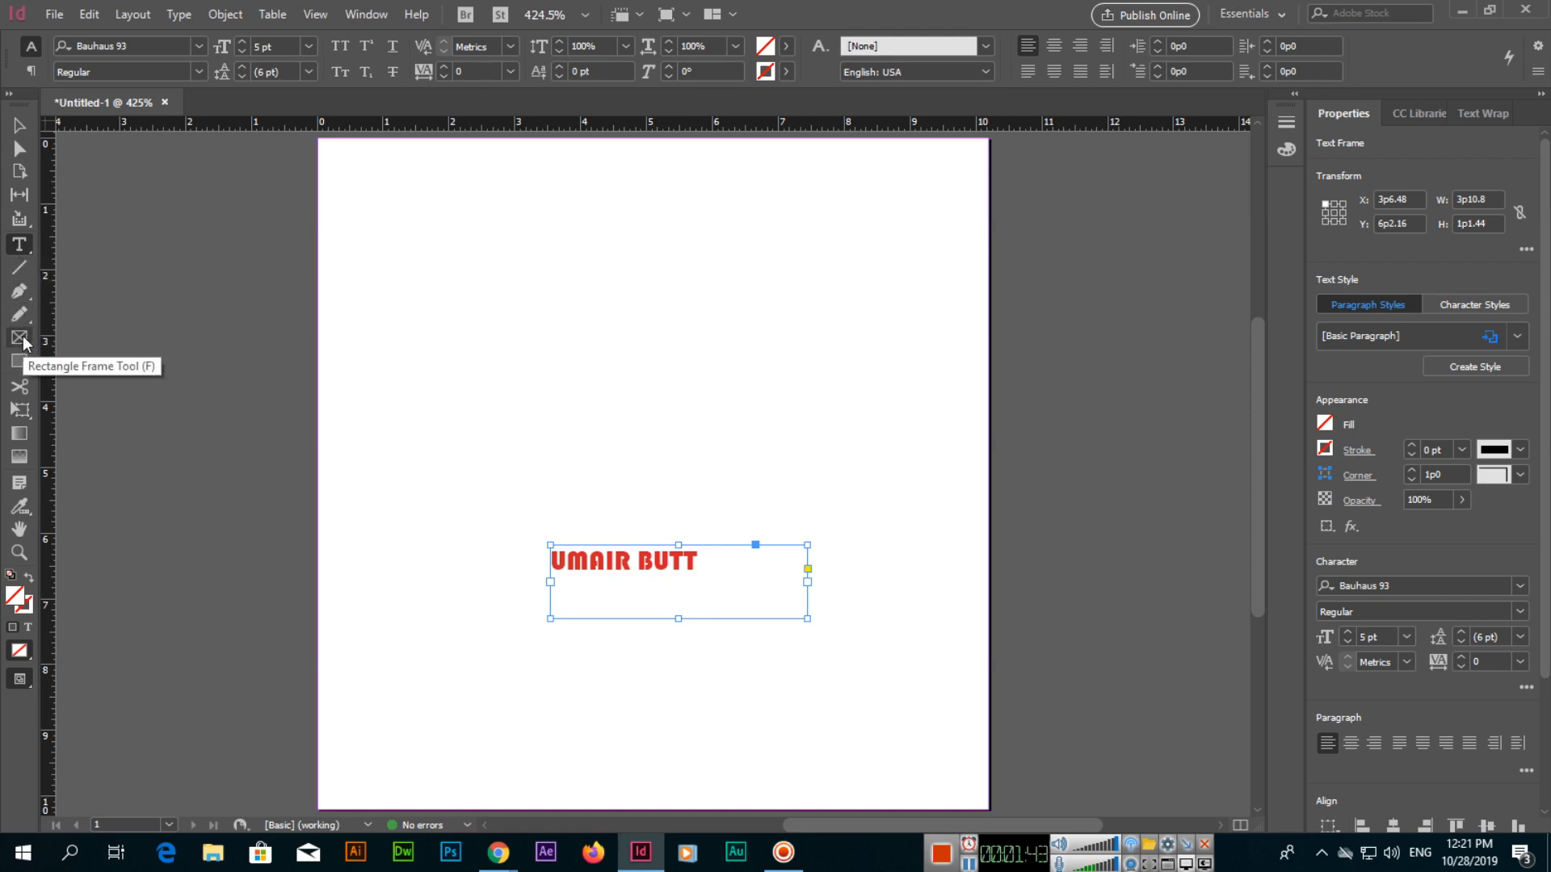
Step: Switch to the Ellipse Tool to draw the circle
left_click(18, 360)
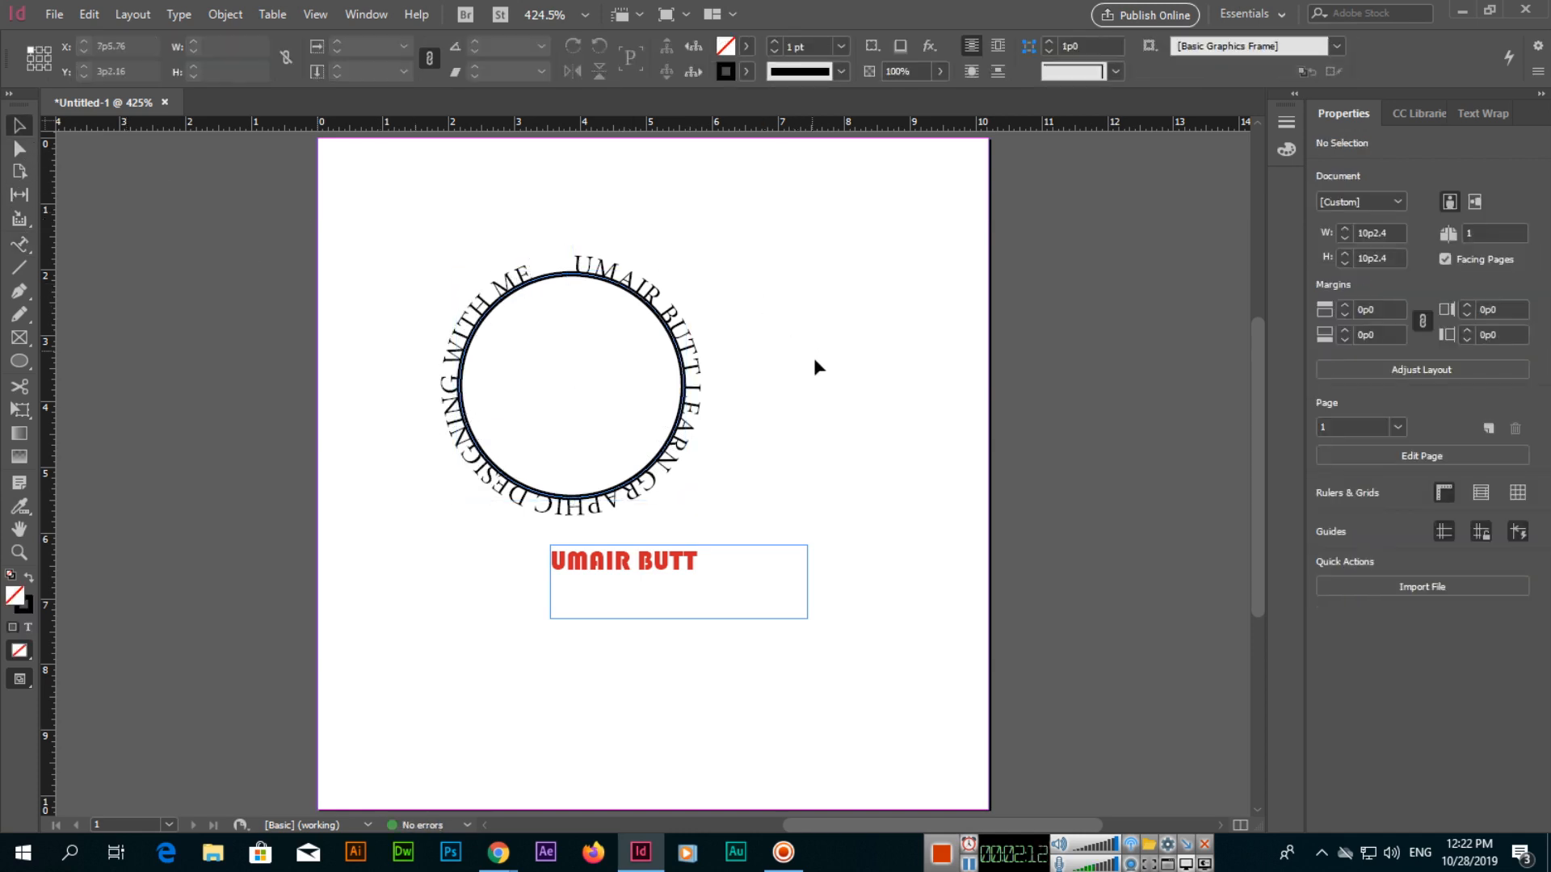
Step: Select the circle, remove its stroke, then deselect it
left_click(572, 373)
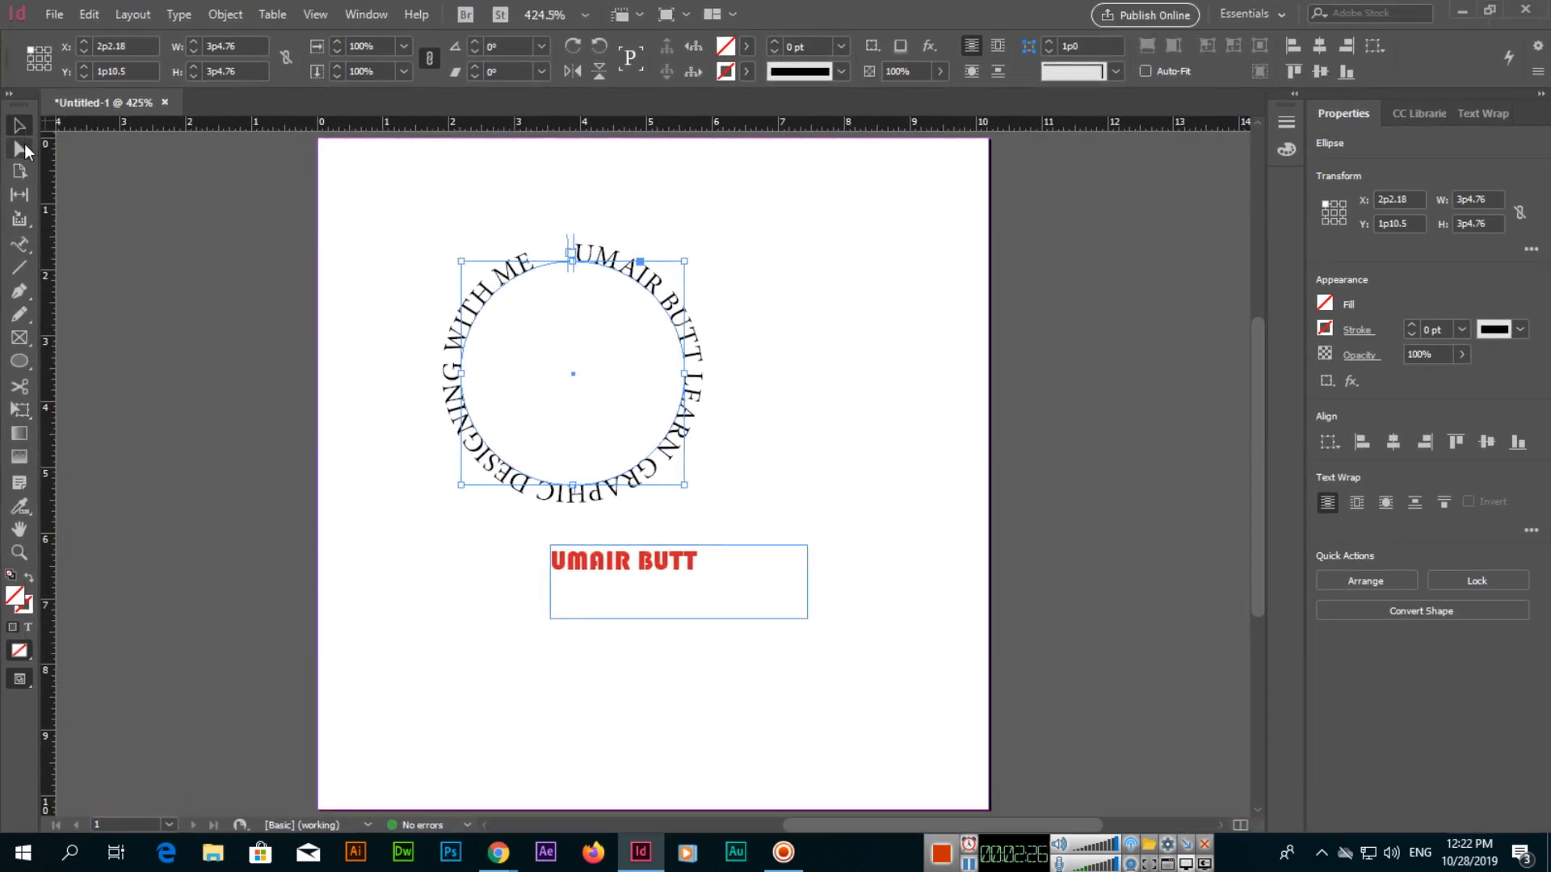
left_click(652, 331)
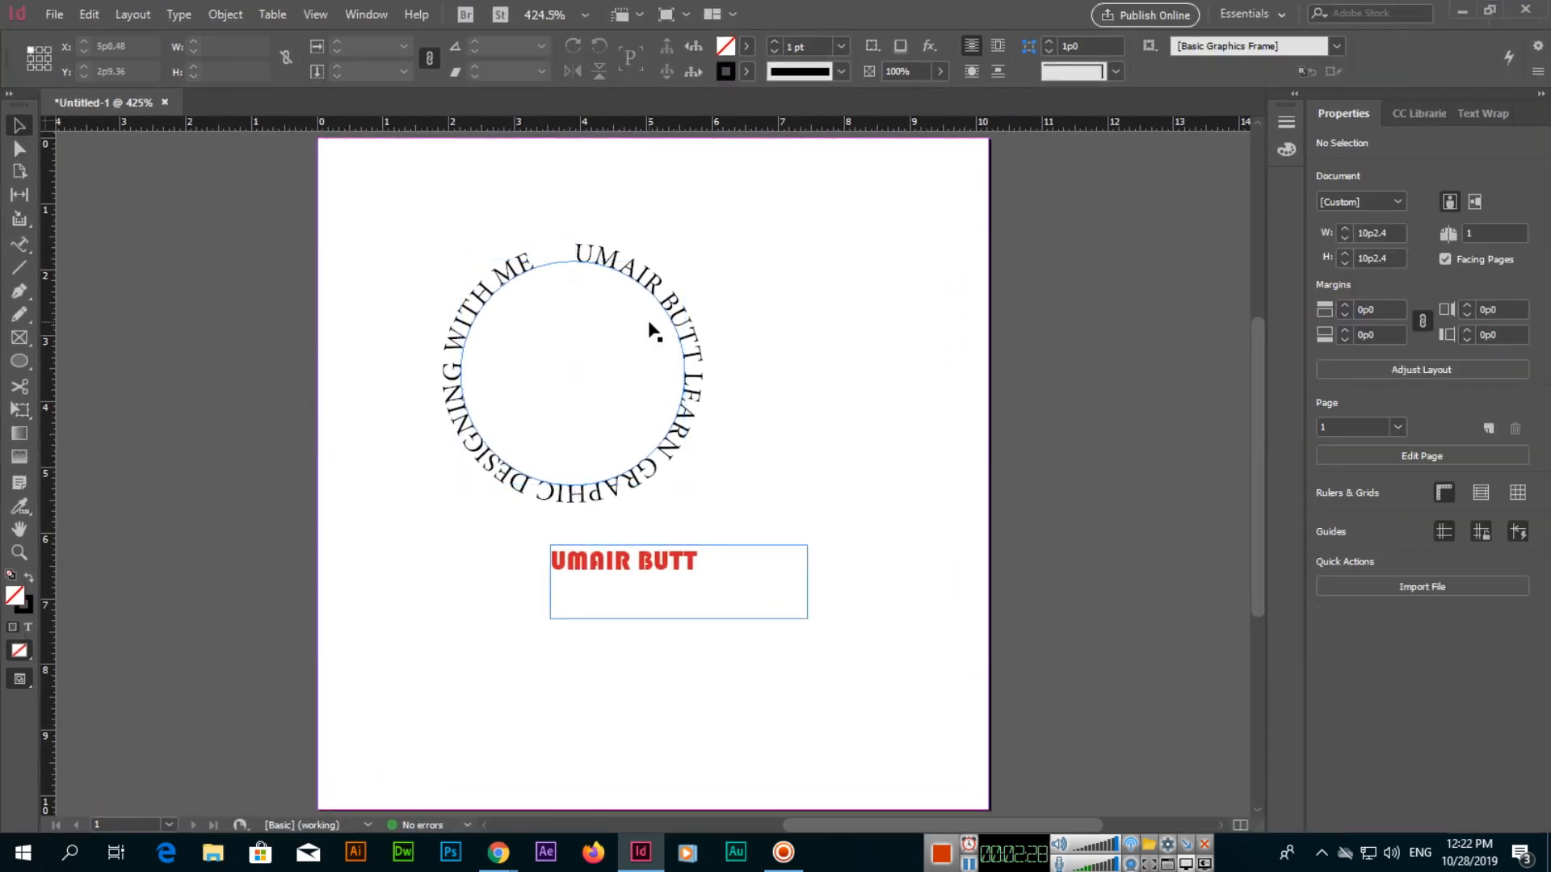